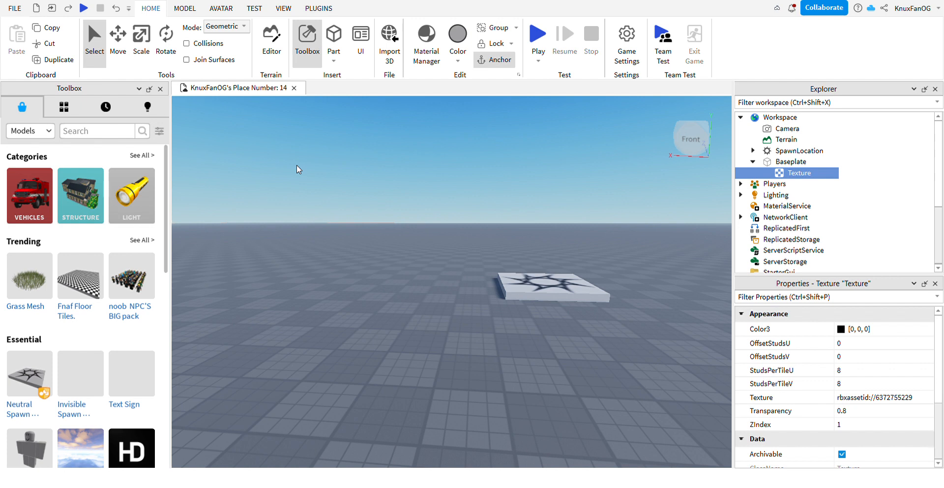
mouse_move(345, 180)
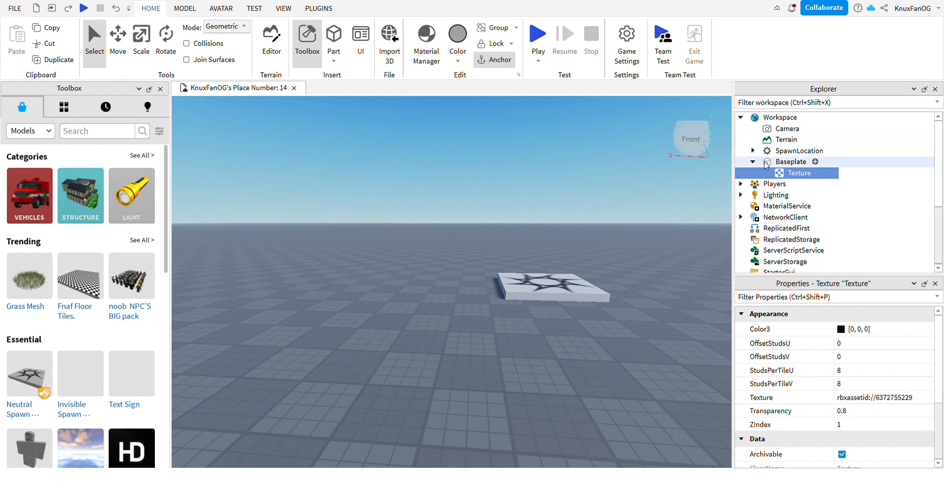
Collapse the Baseplate node so its Texture child is hidden in the Explorer
click(752, 161)
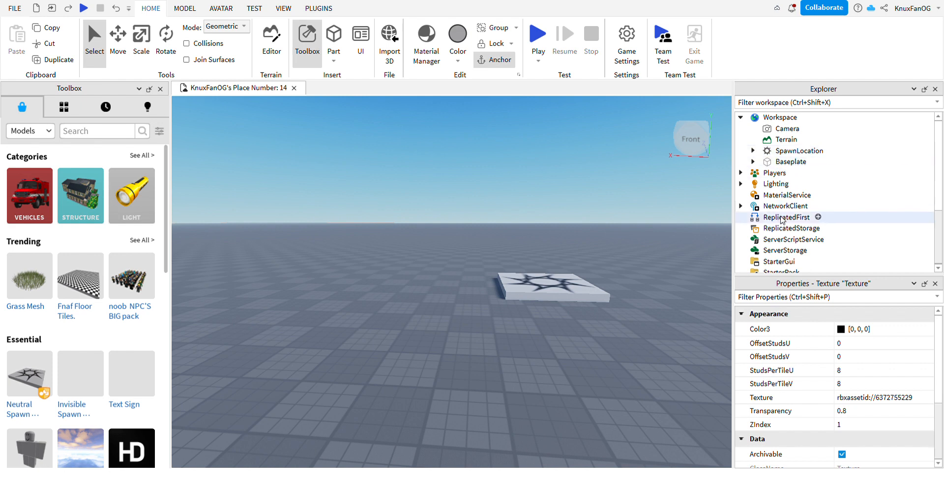
Collapse Workspace and select ServerScriptService to show its properties
click(789, 129)
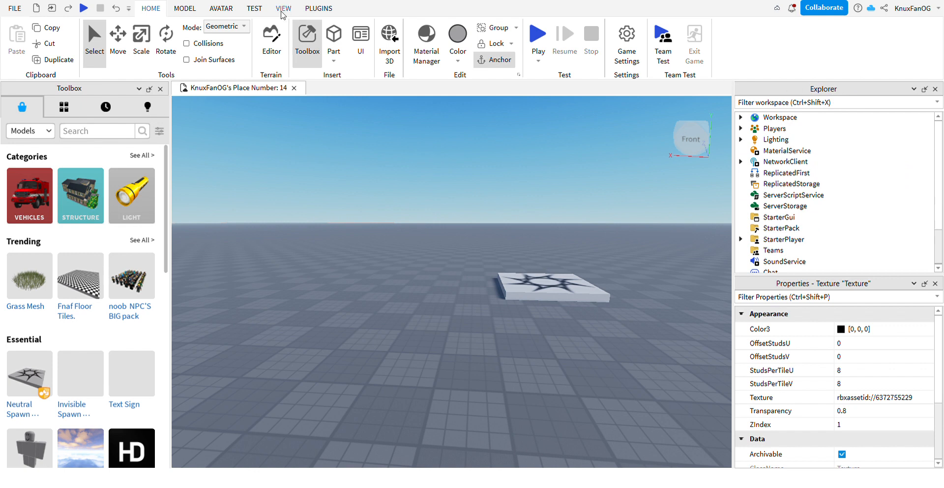
mouse_move(283, 16)
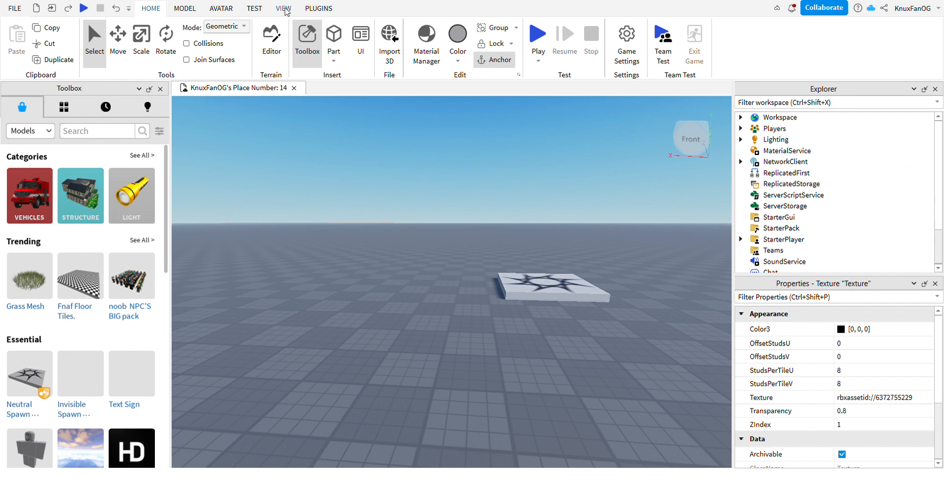
click(792, 195)
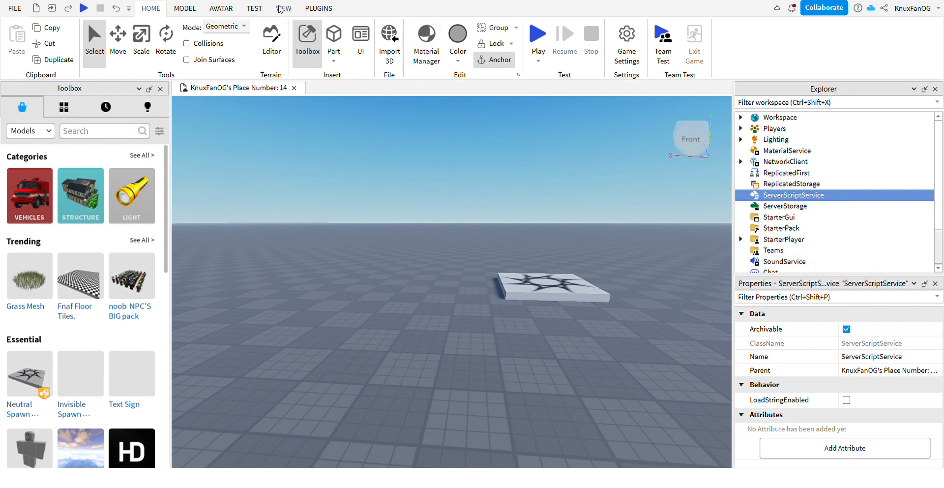
Insert a new Script under ServerScriptService and open it in the editor
click(283, 9)
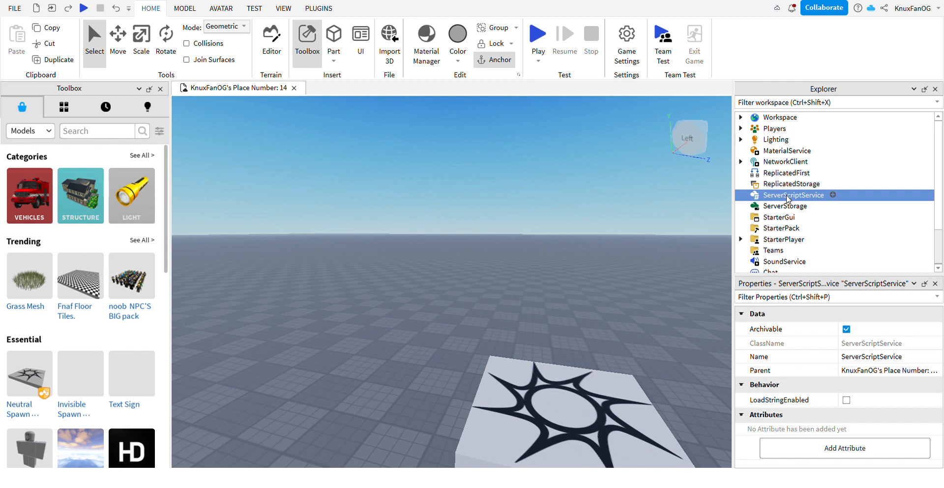
mouse_move(832, 198)
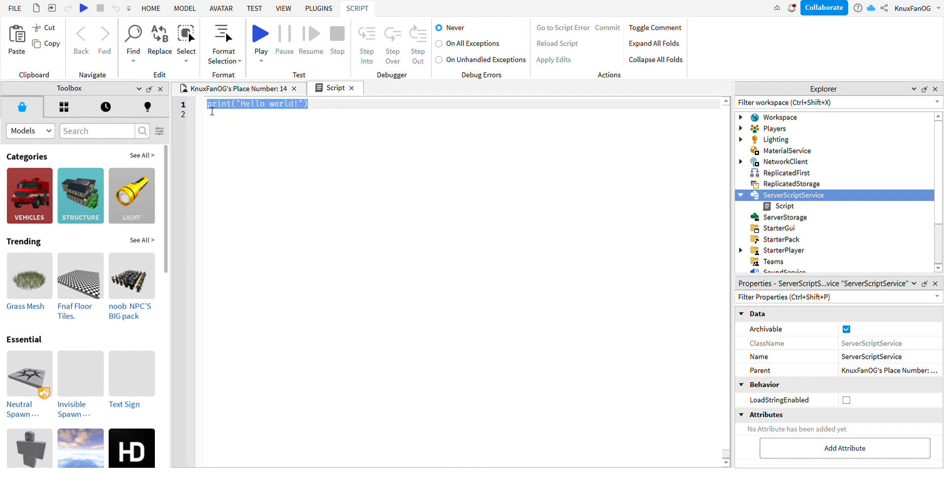
Replace the hello world line with game.StarterPlayer.CameraMinZoomDistance = 3
key(Delete)
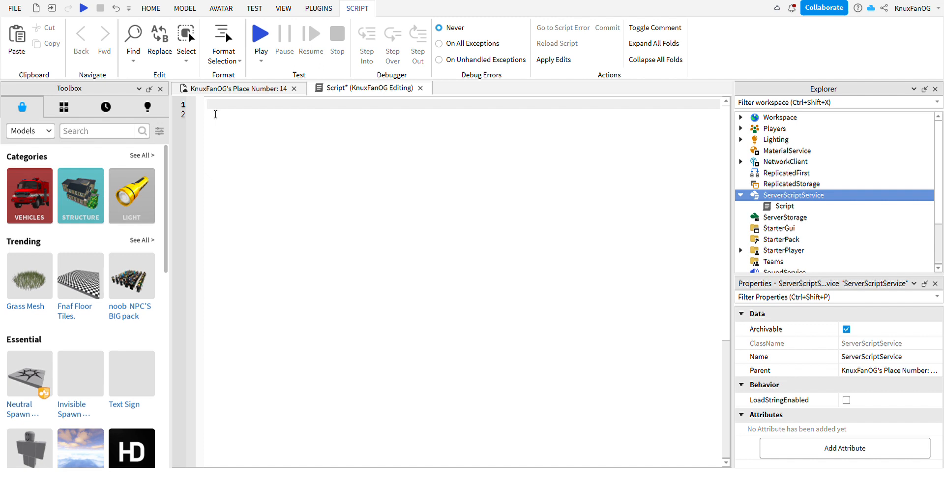
text(game.StarterPlayer.CameraMinZoomDistance = 2)
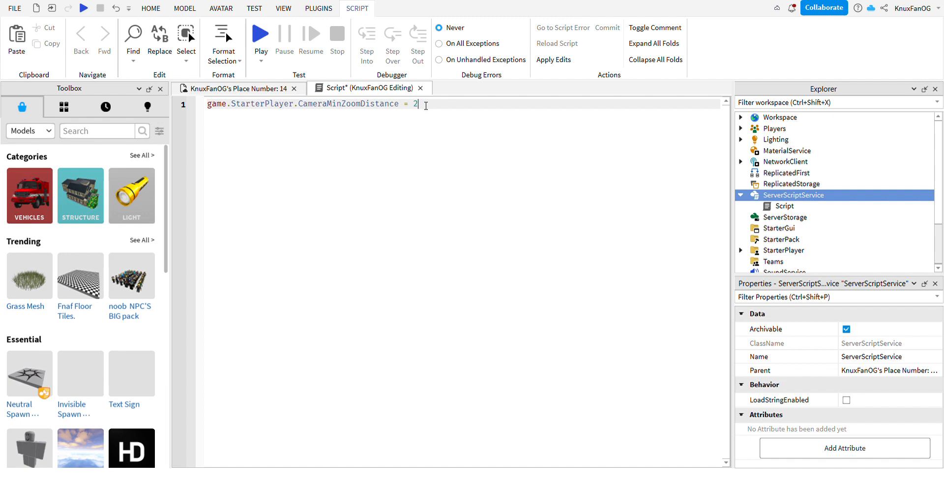
mouse_move(222, 112)
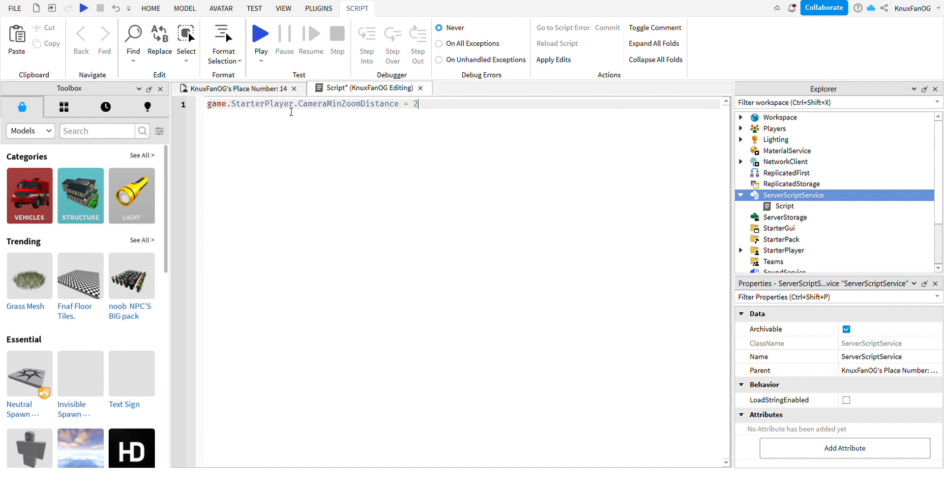
mouse_move(432, 112)
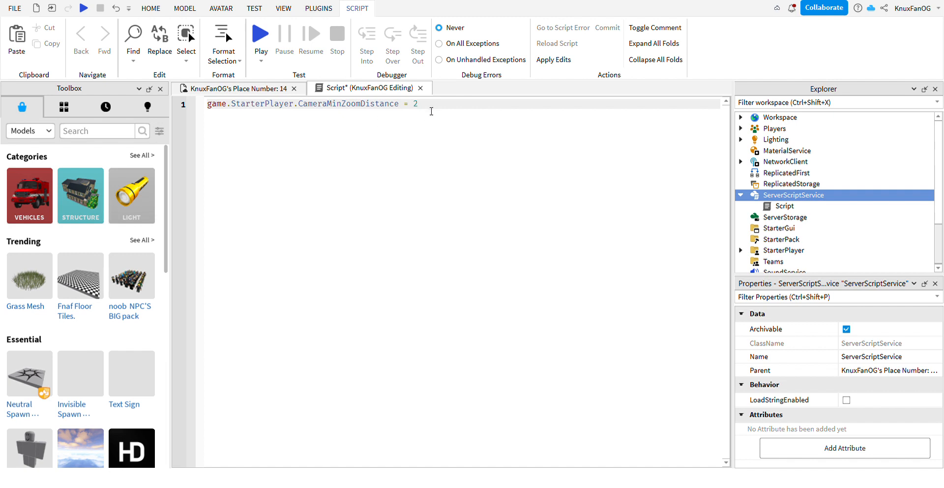
key(Backspace)
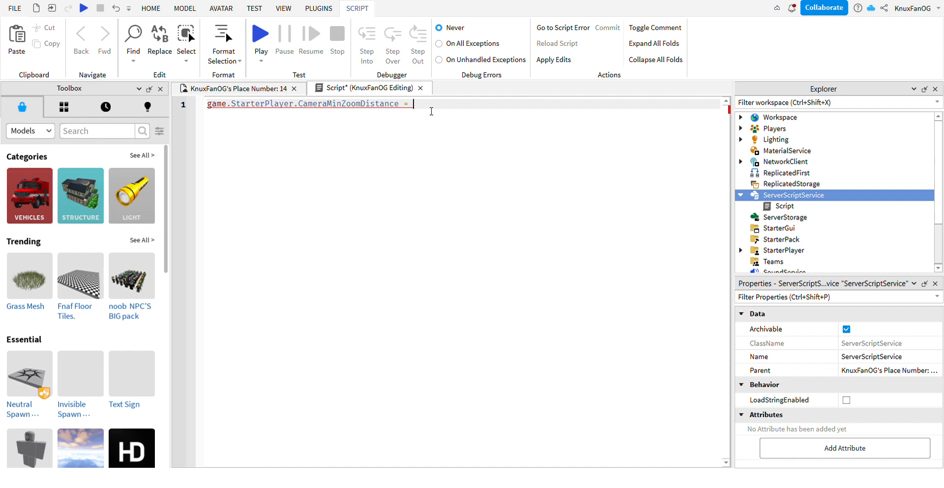
text(3)
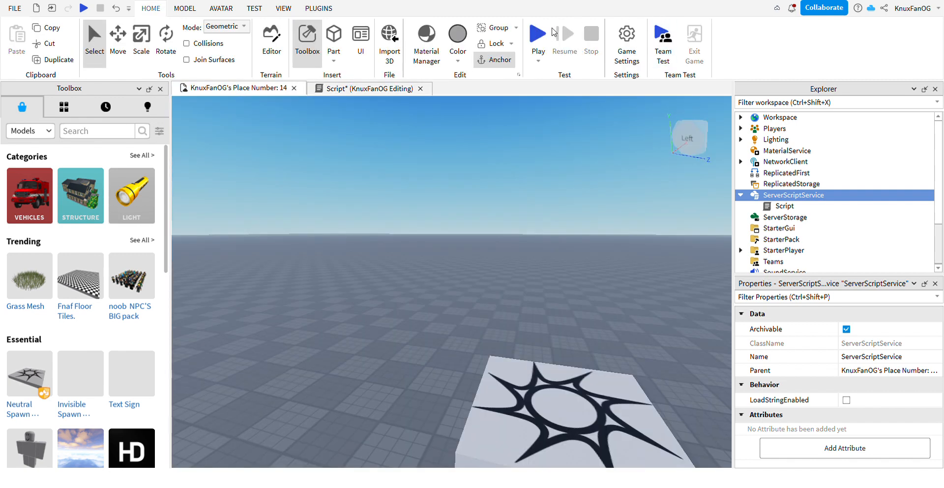
Start a playtest so the avatar spawns beside the star-textured baseplate
click(538, 33)
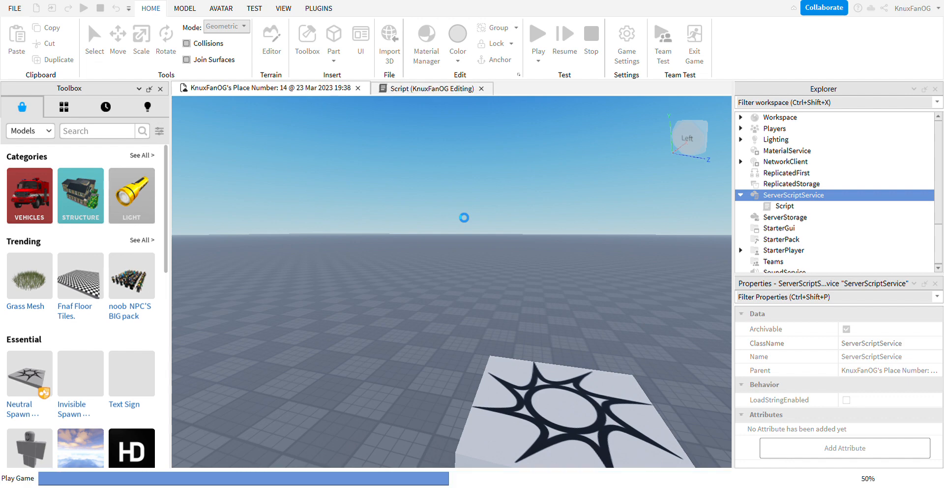
click(537, 33)
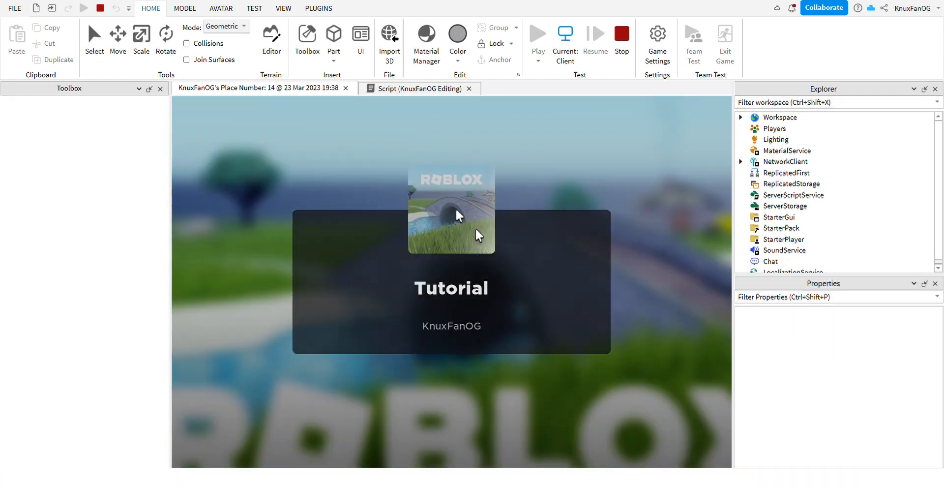
click(307, 37)
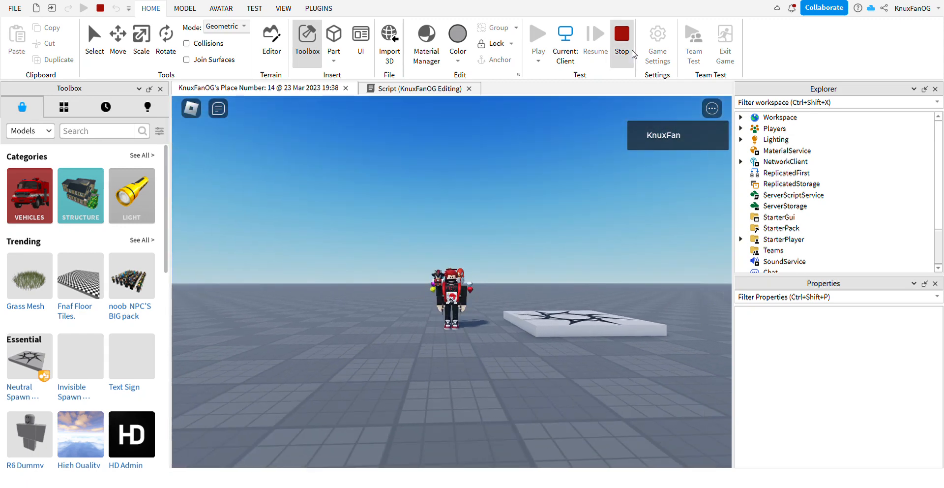
Stop the playtest, search the Toolbox for 'sonic rig', then clear the search
click(793, 195)
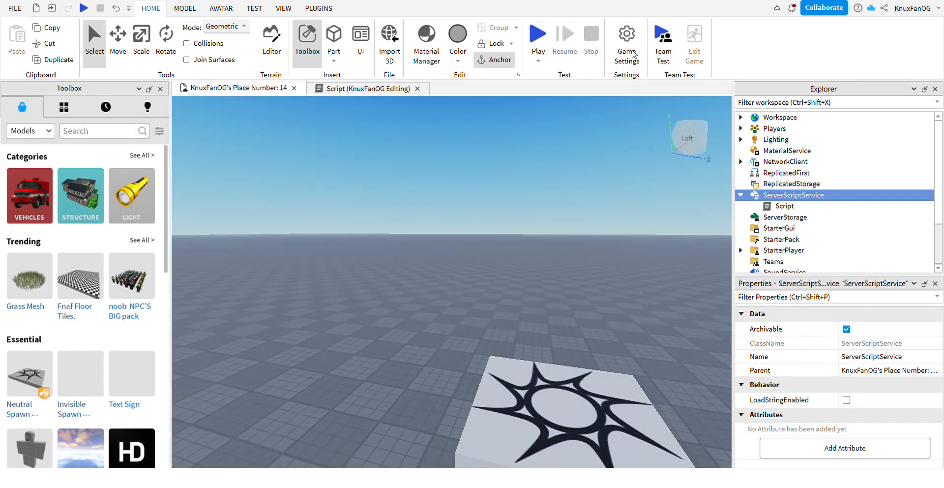
mouse_move(785, 157)
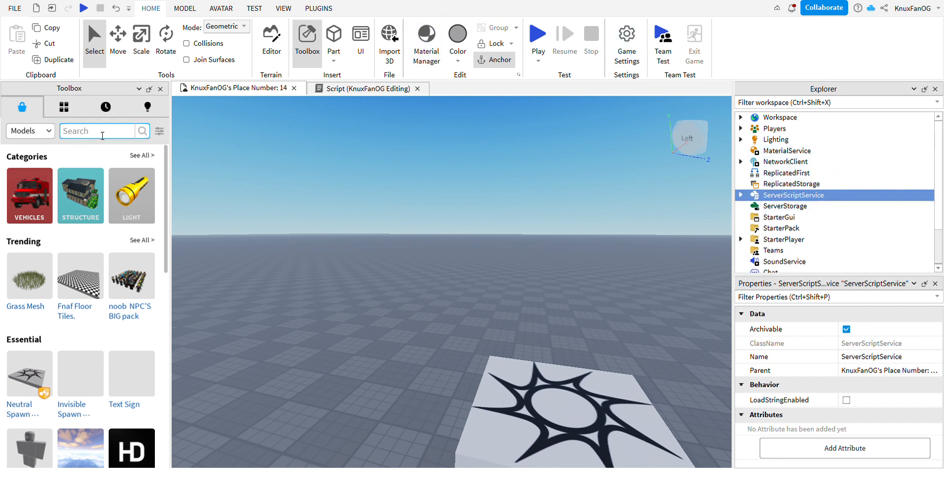
text(sonic rig)
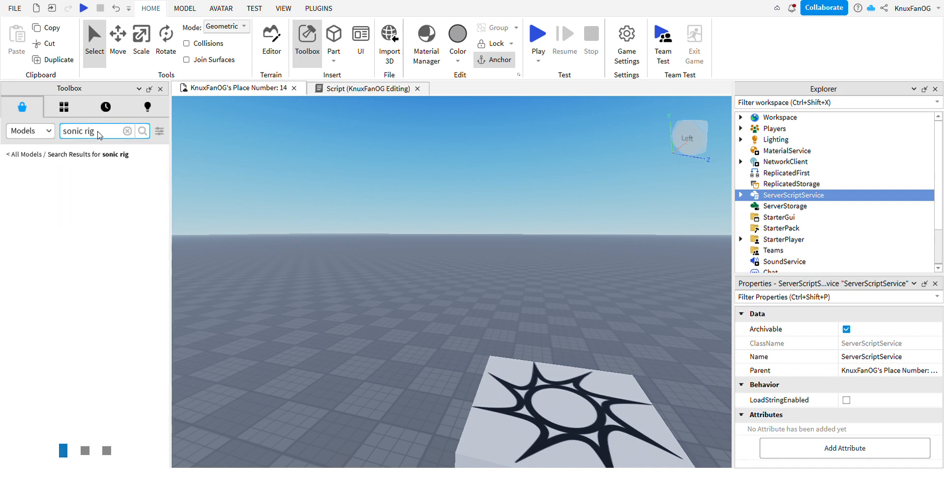
click(143, 130)
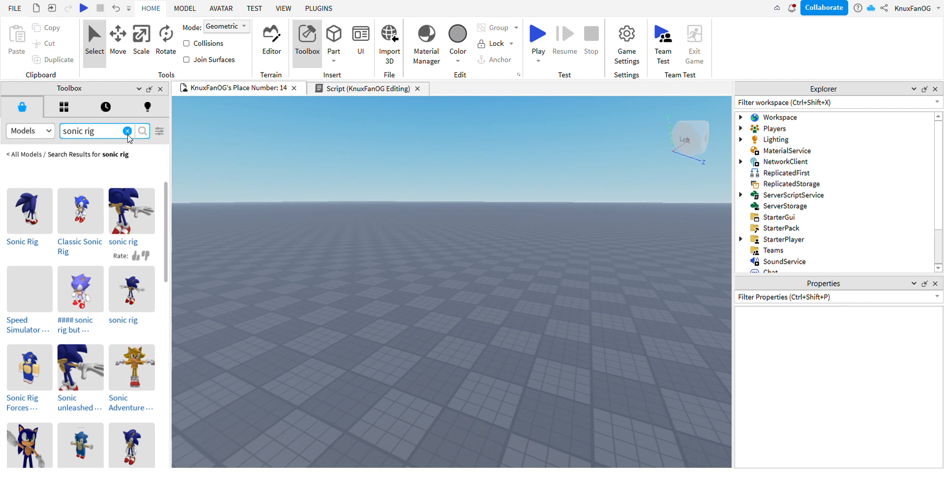
click(128, 131)
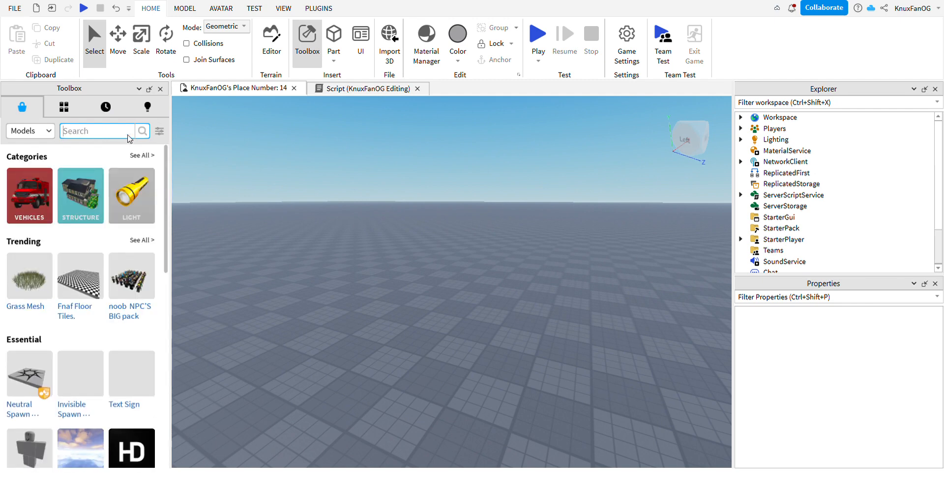
mouse_move(264, 145)
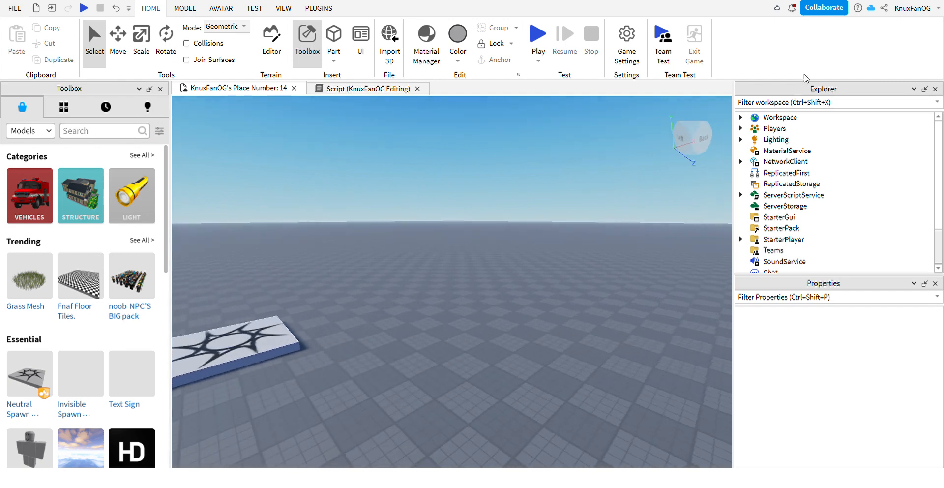
Rename the script under ServerScriptService to NoFirstPerson and close its editor
click(740, 194)
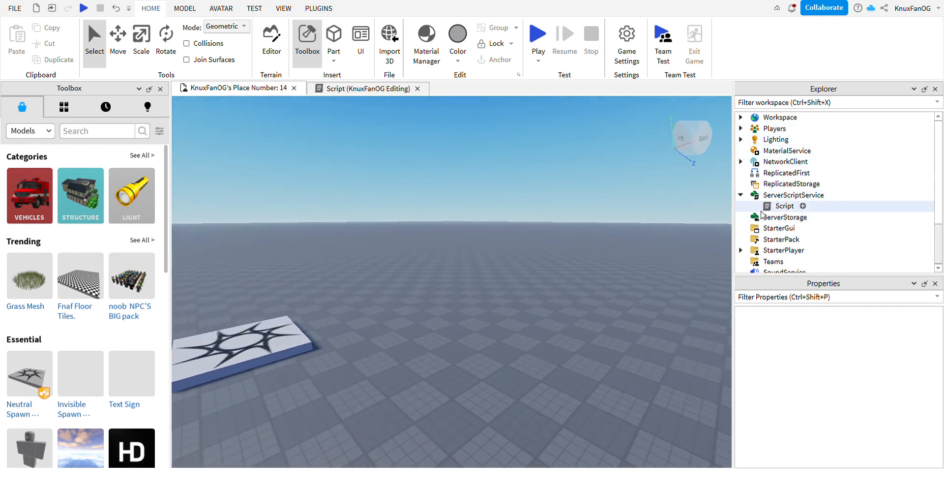
double_click(784, 205)
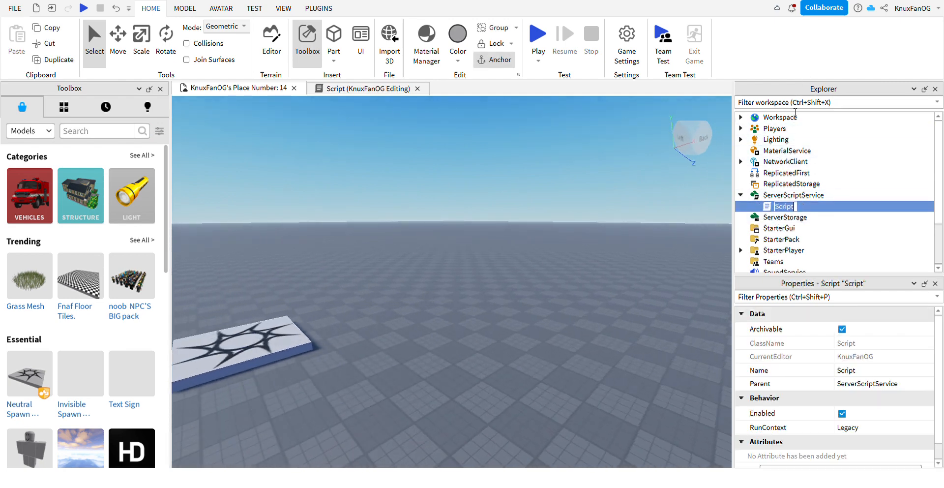
text(NoFirstPerson)
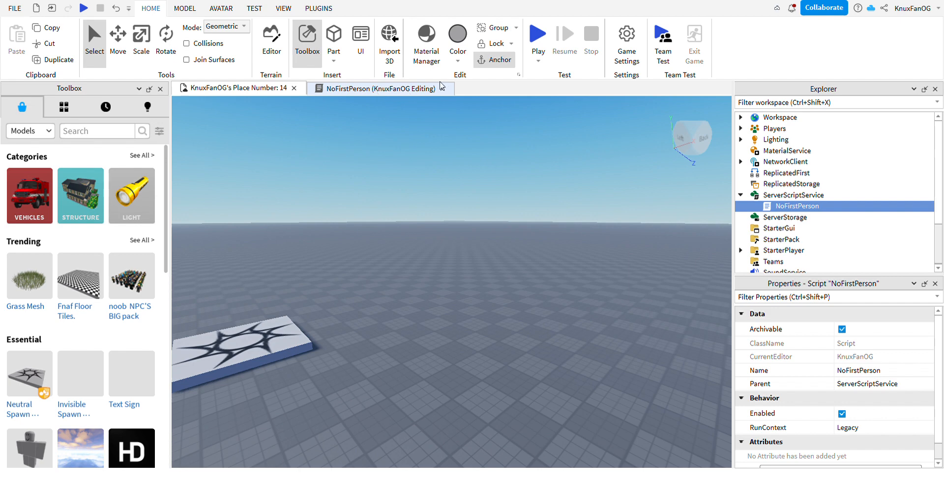
click(440, 88)
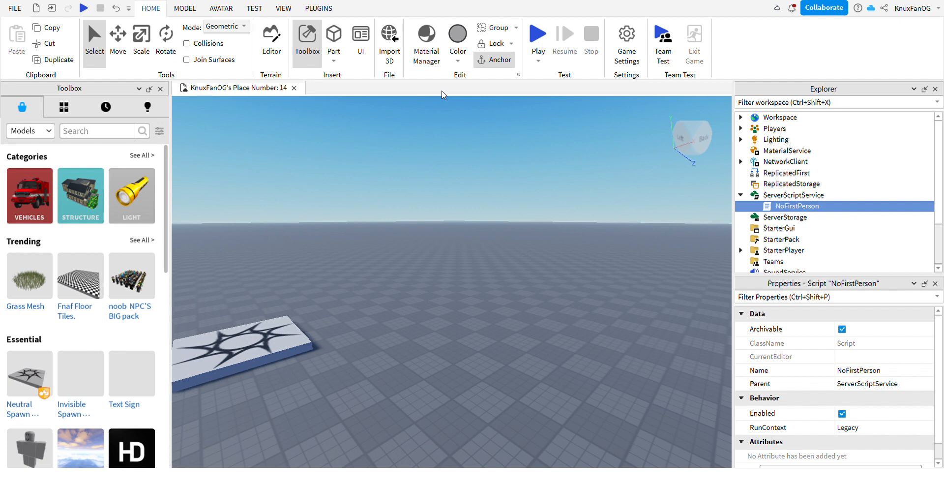
mouse_move(789, 304)
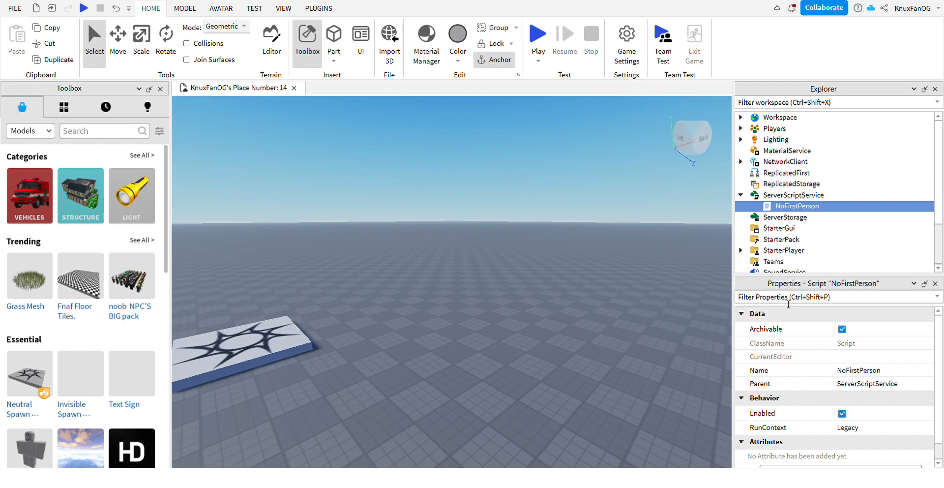